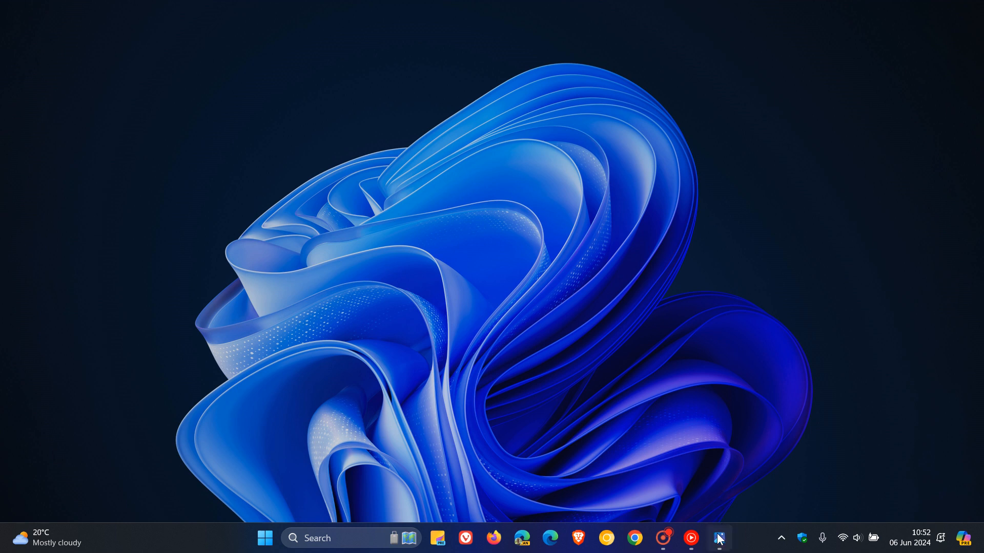
# Restore the Photos viewer from the taskbar so the Auto SR settings image shows again.
pyautogui.click(717, 538)
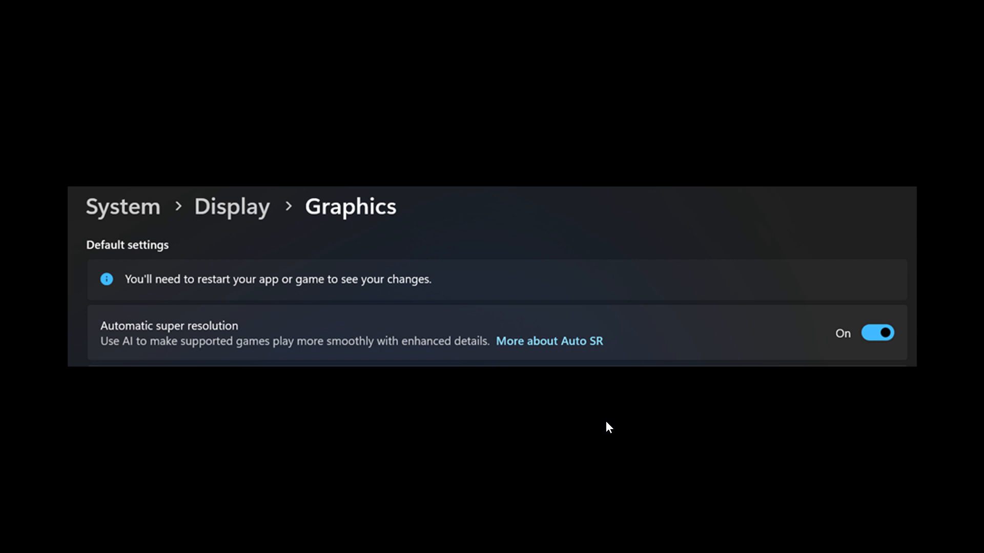
pyautogui.moveTo(647, 316)
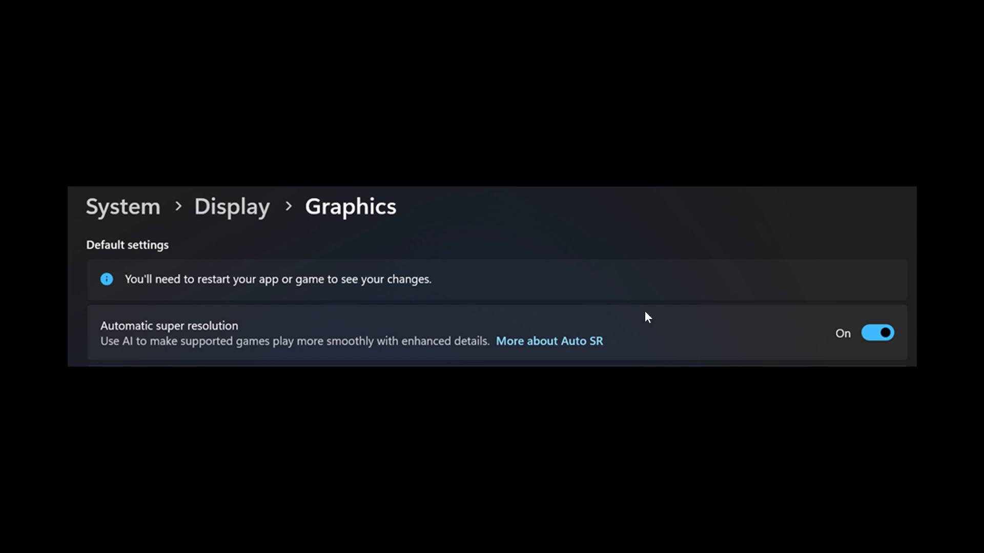
pyautogui.moveTo(786, 348)
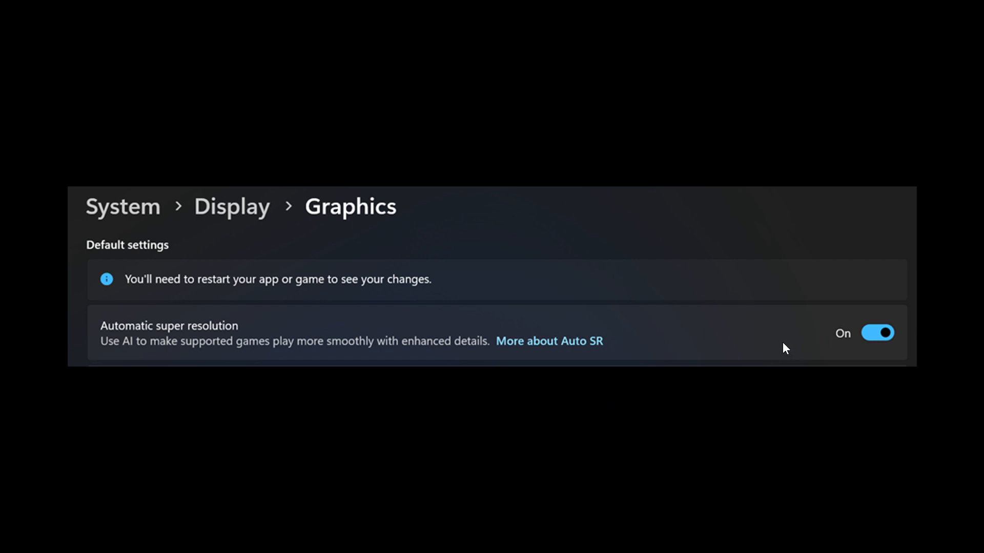
pyautogui.moveTo(779, 302)
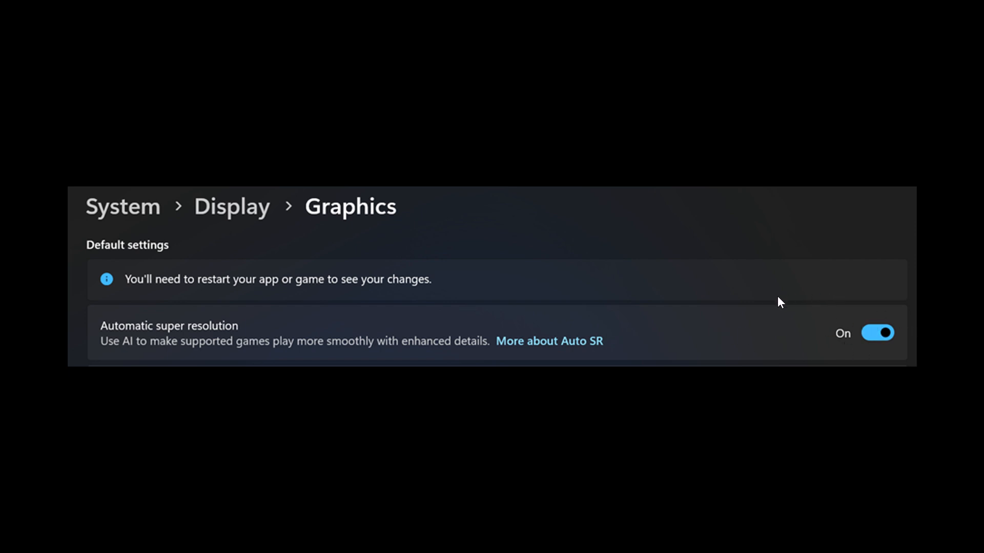
pyautogui.moveTo(782, 319)
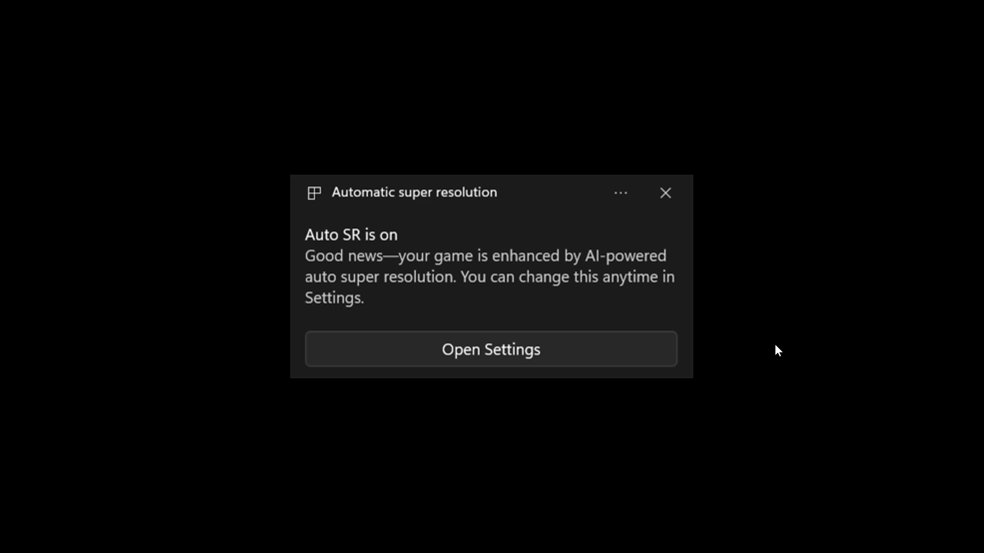
pyautogui.moveTo(765, 303)
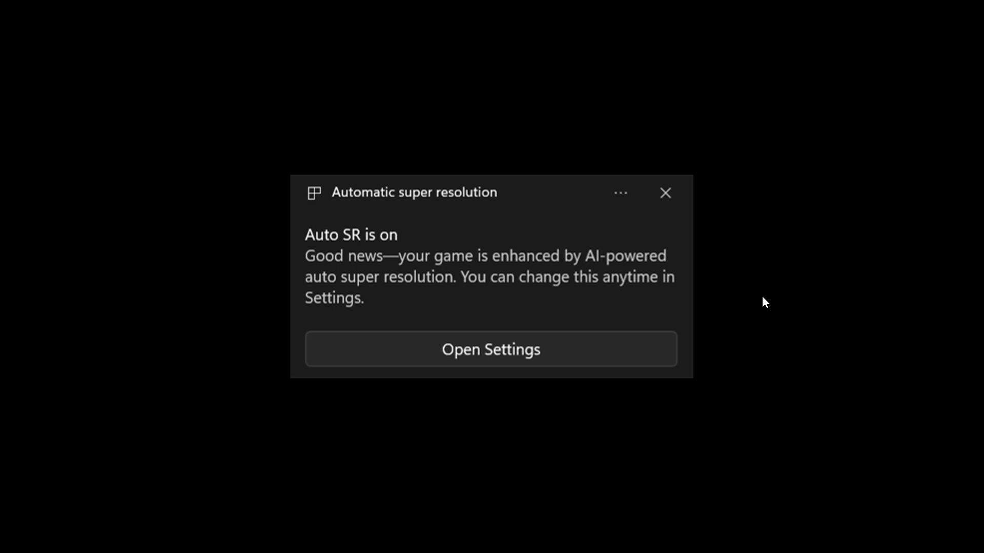
pyautogui.moveTo(798, 287)
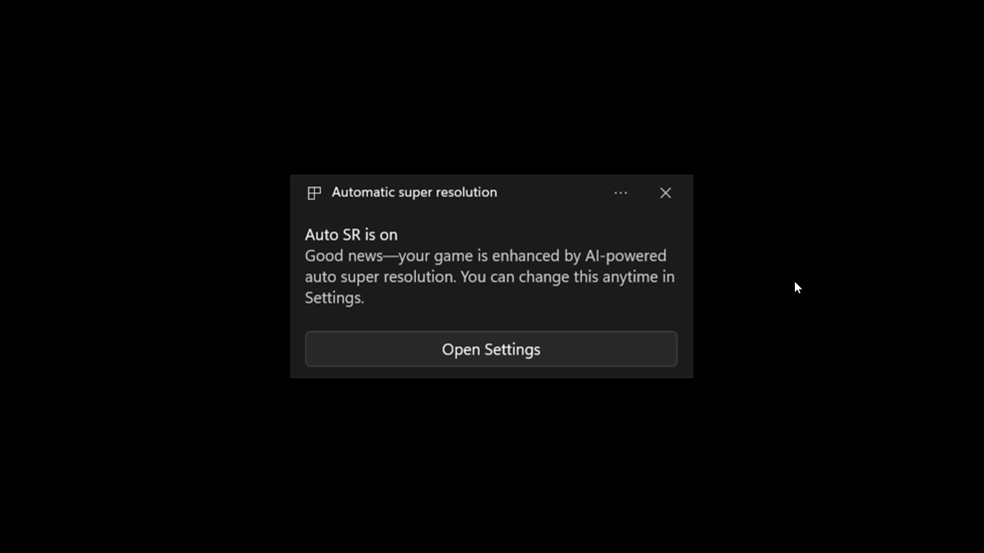
pyautogui.moveTo(865, 126)
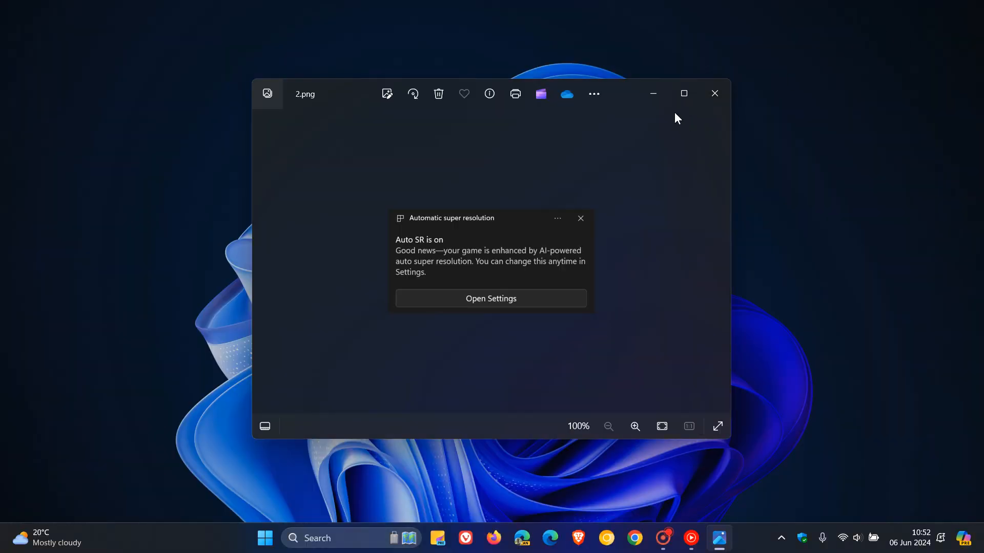
# Minimize the Photos window, leaving only the empty desktop visible.
pyautogui.click(715, 94)
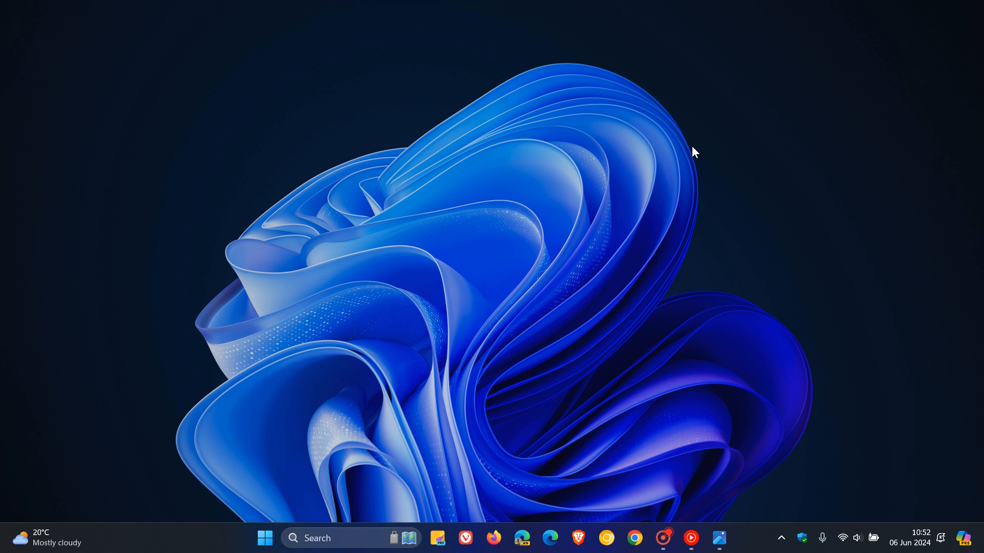
pyautogui.moveTo(590, 213)
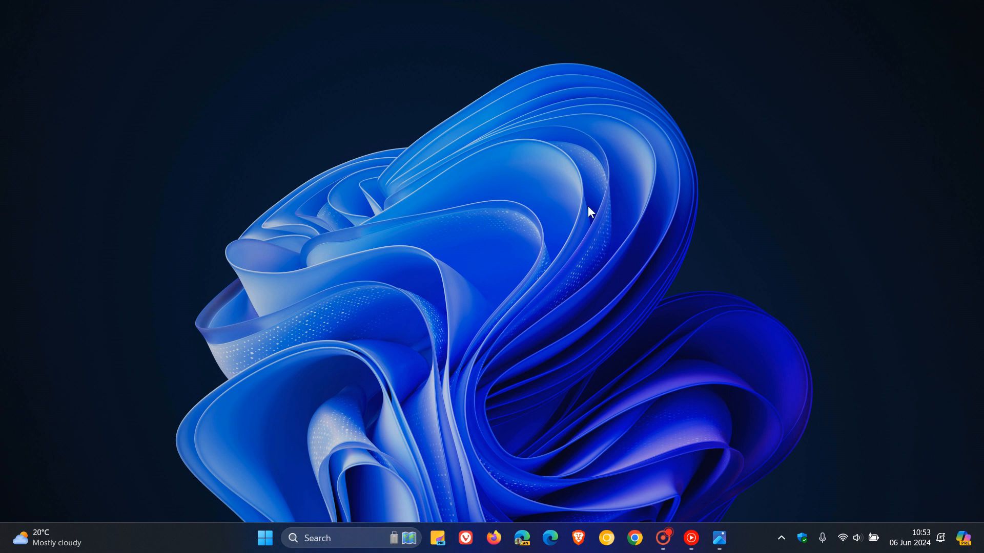
pyautogui.moveTo(718, 252)
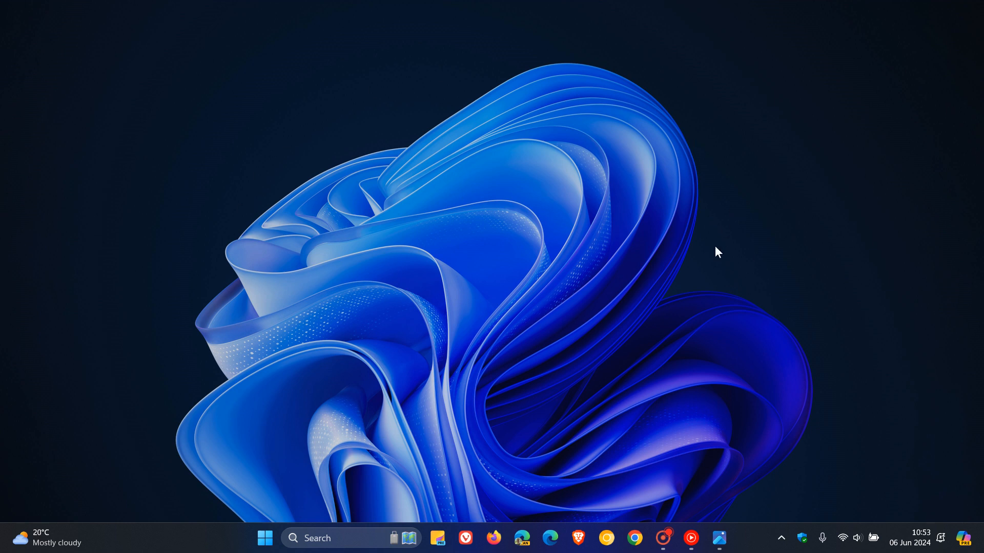